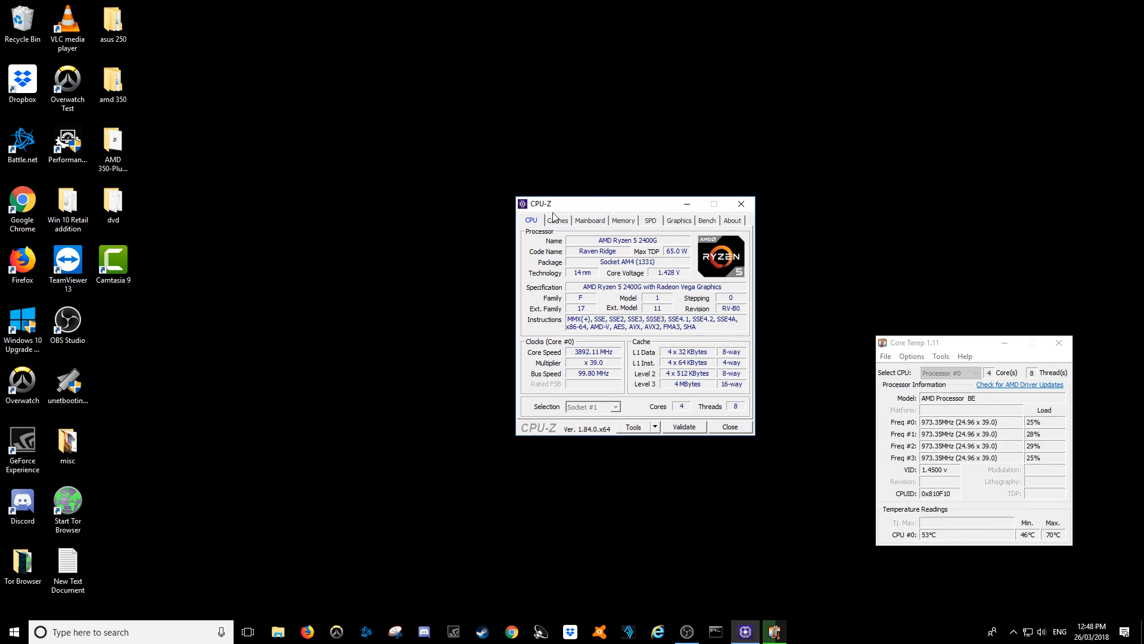
- View the 4 GB DDR4 memory details, then switch to the empty Bench page
left_click(622, 221)
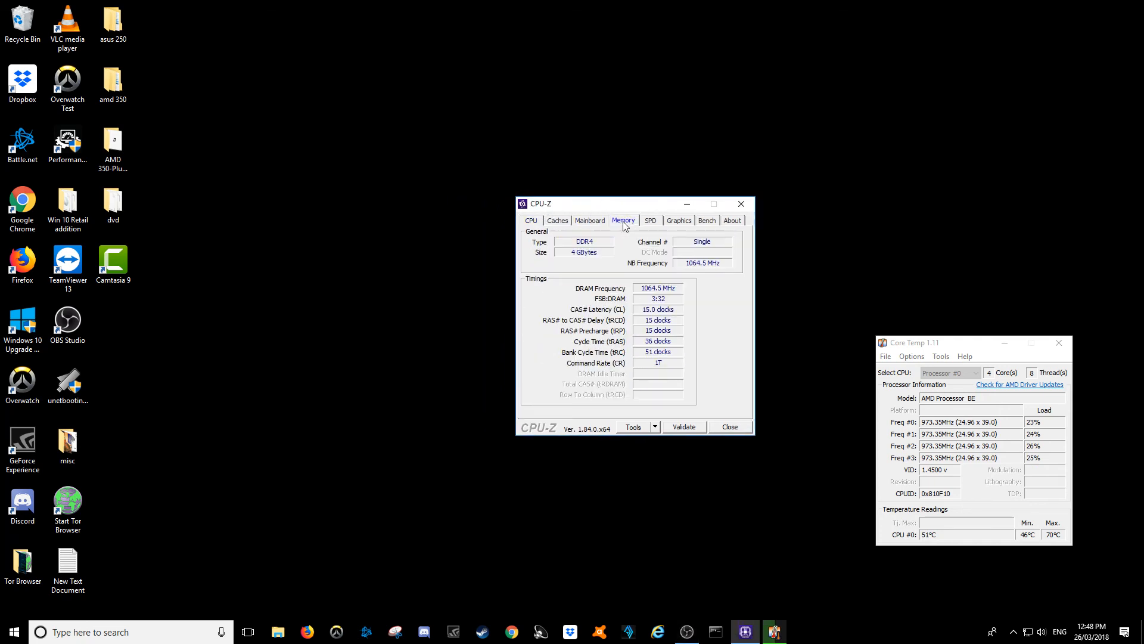
left_click(706, 220)
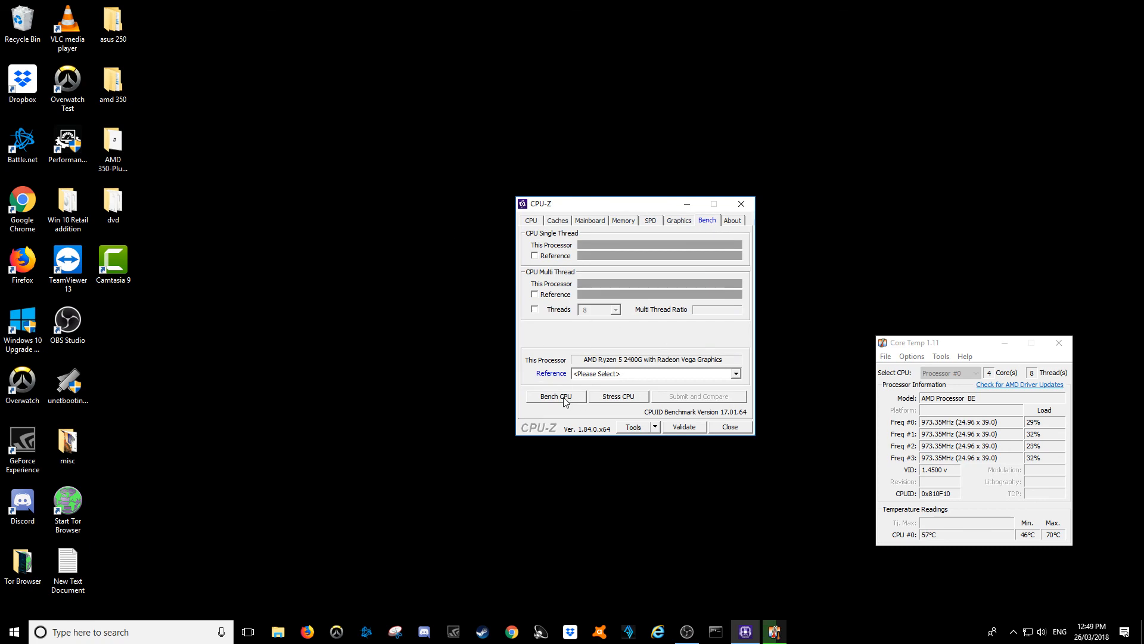
- Run Bench CPU, scoring 373.7 single-thread and 2159.1 multi-thread (ratio 5.78)
left_click(556, 396)
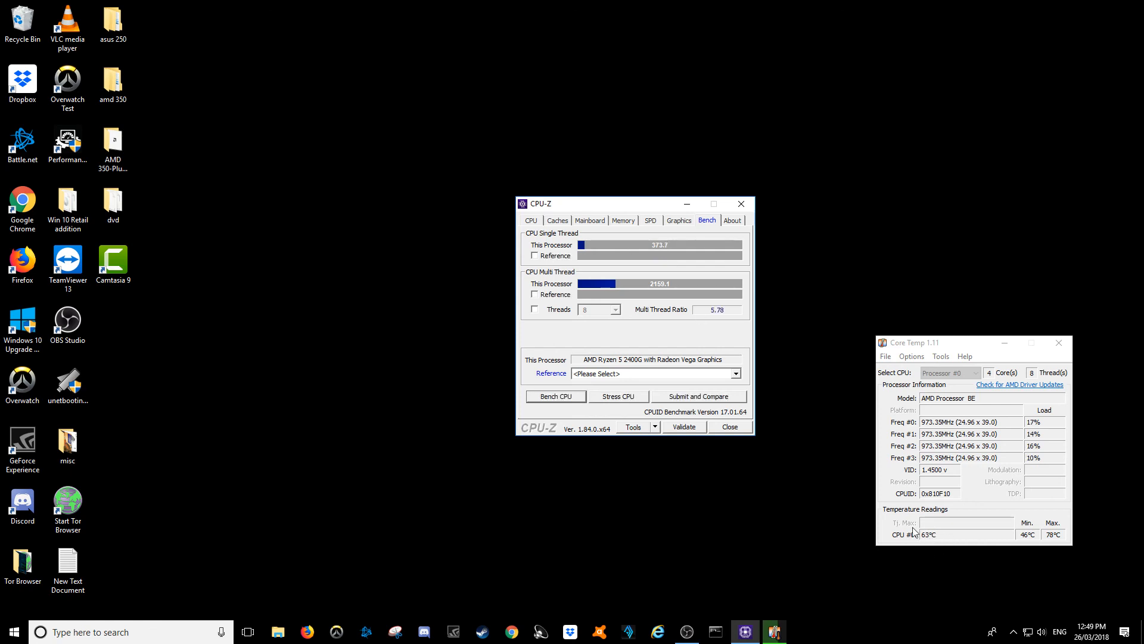
- Drag the CPU-Z results window slightly up and left, next to Core Temp
left_click_drag(606, 202, 559, 212)
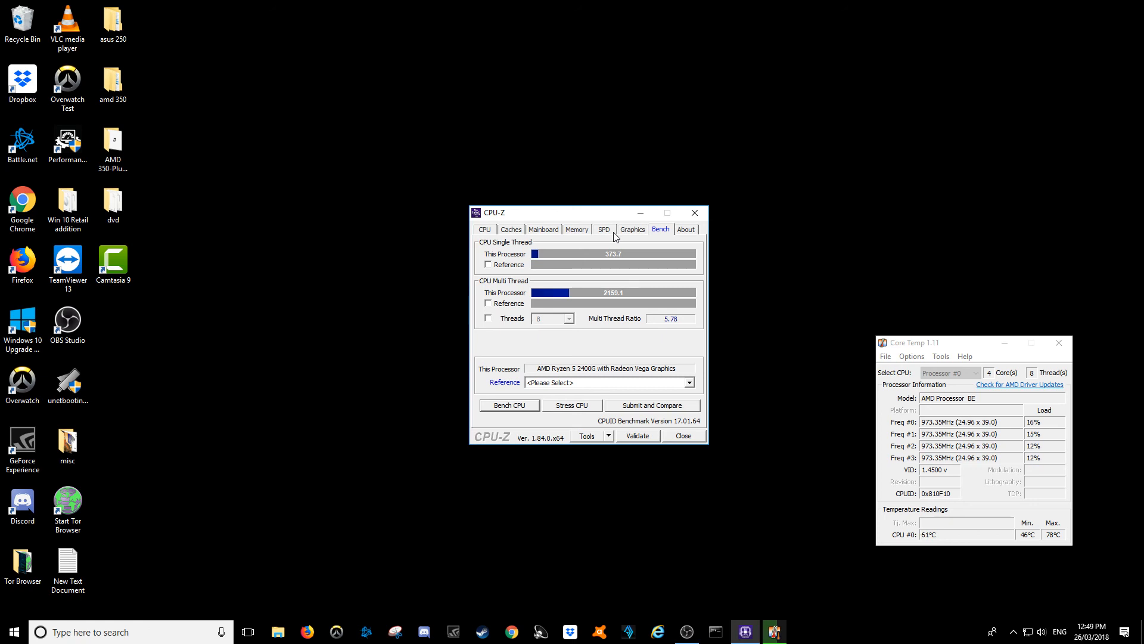
mouse_move(618, 218)
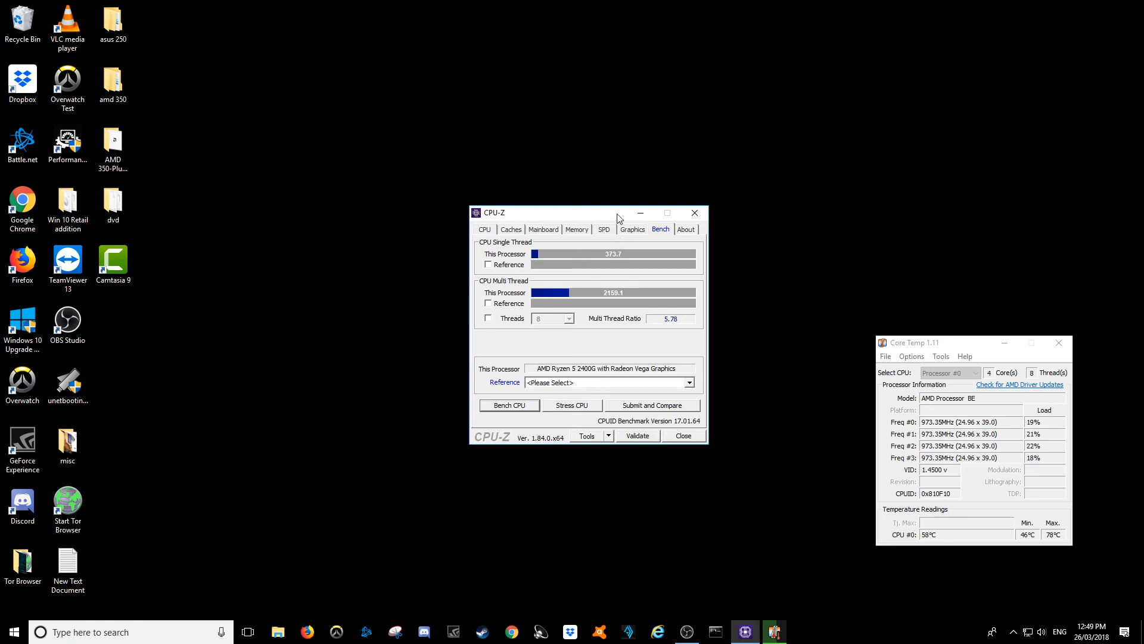